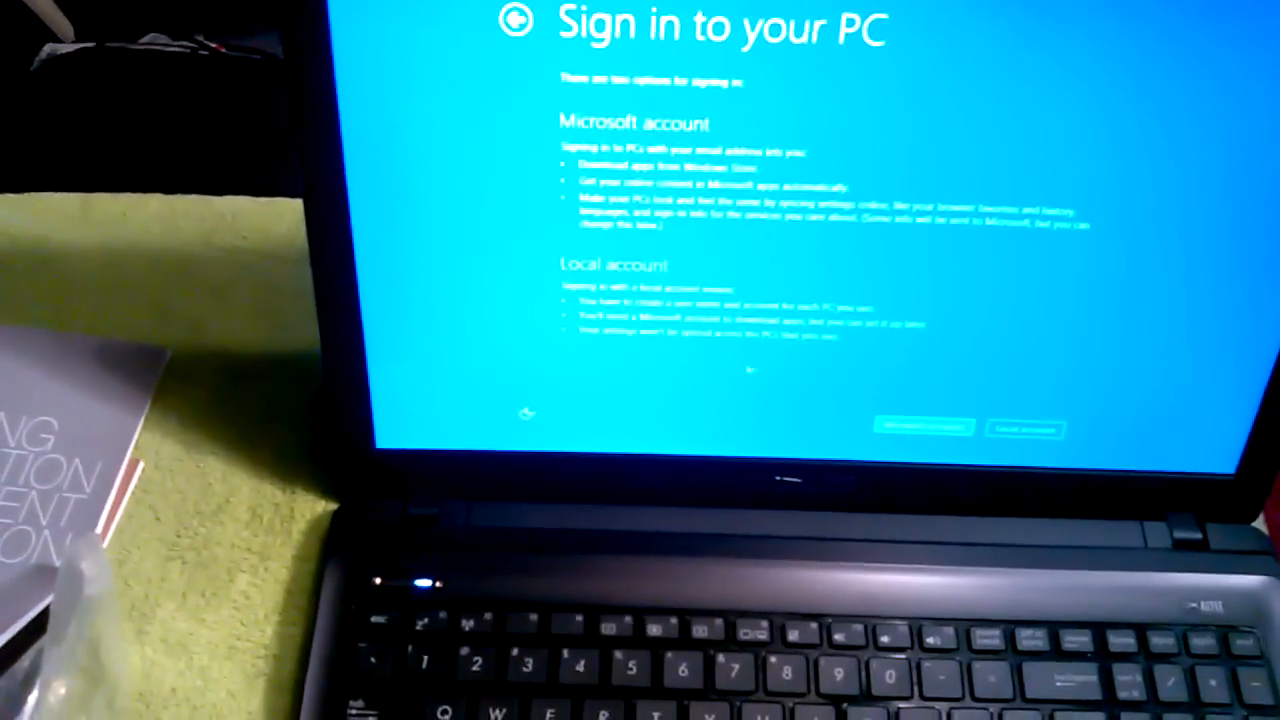
Choose Local account on the 'Sign in to your PC' setup screen
click(1015, 428)
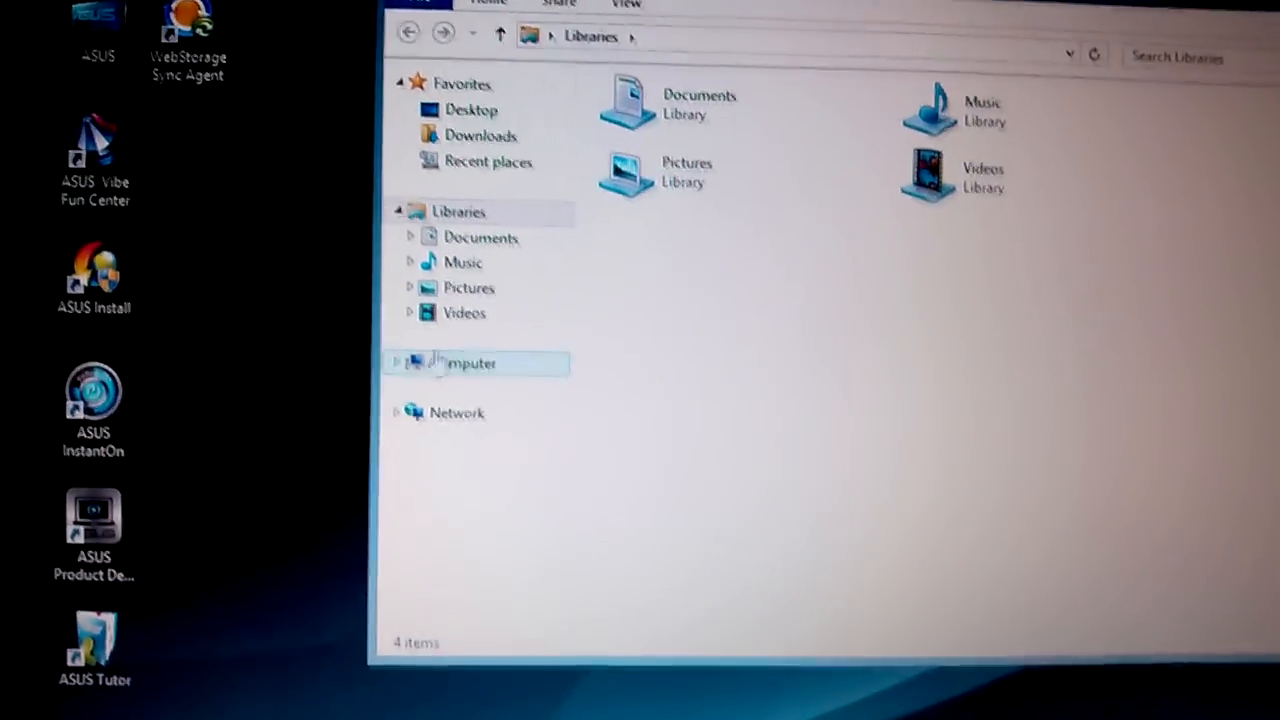
Show OS (C:), DATA (D:) and the DVD RW drive under Computer, then bring up Computer's context menu
click(470, 362)
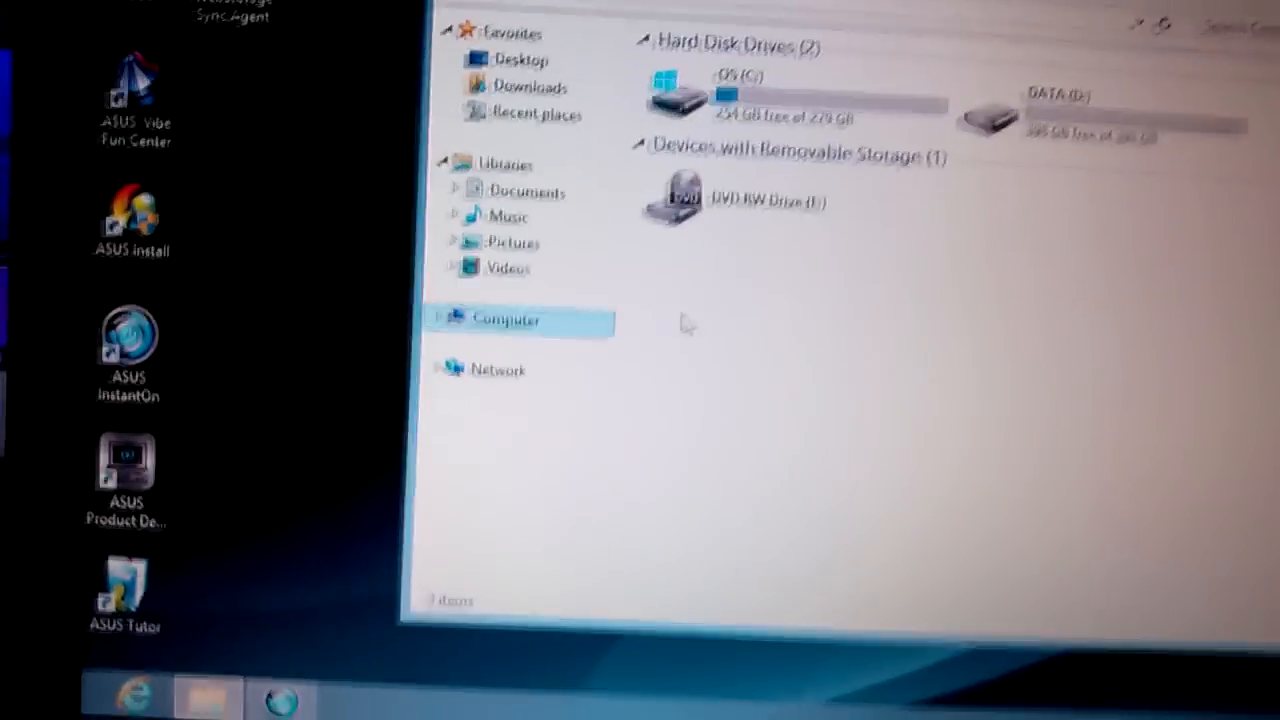
right_click(505, 320)
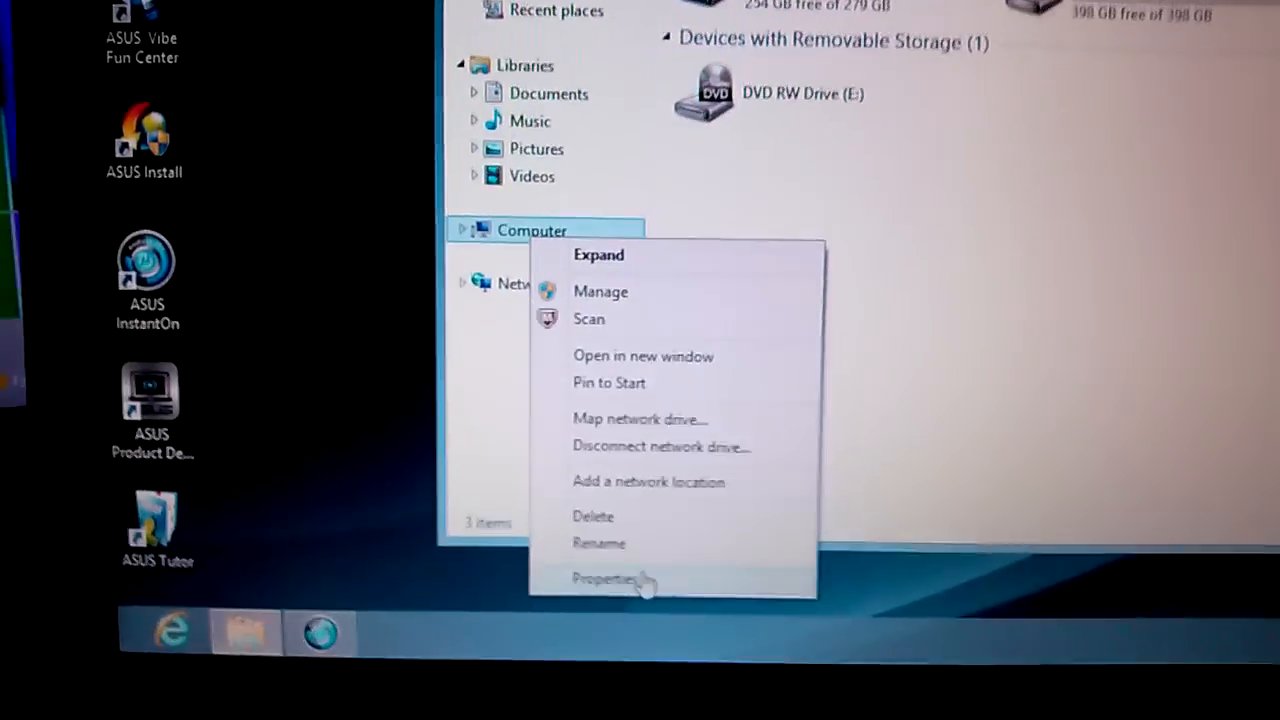
Open Computer's Properties and scroll to the 5.9 rating, AMD A8-4500M and 6.00 GB RAM
click(604, 578)
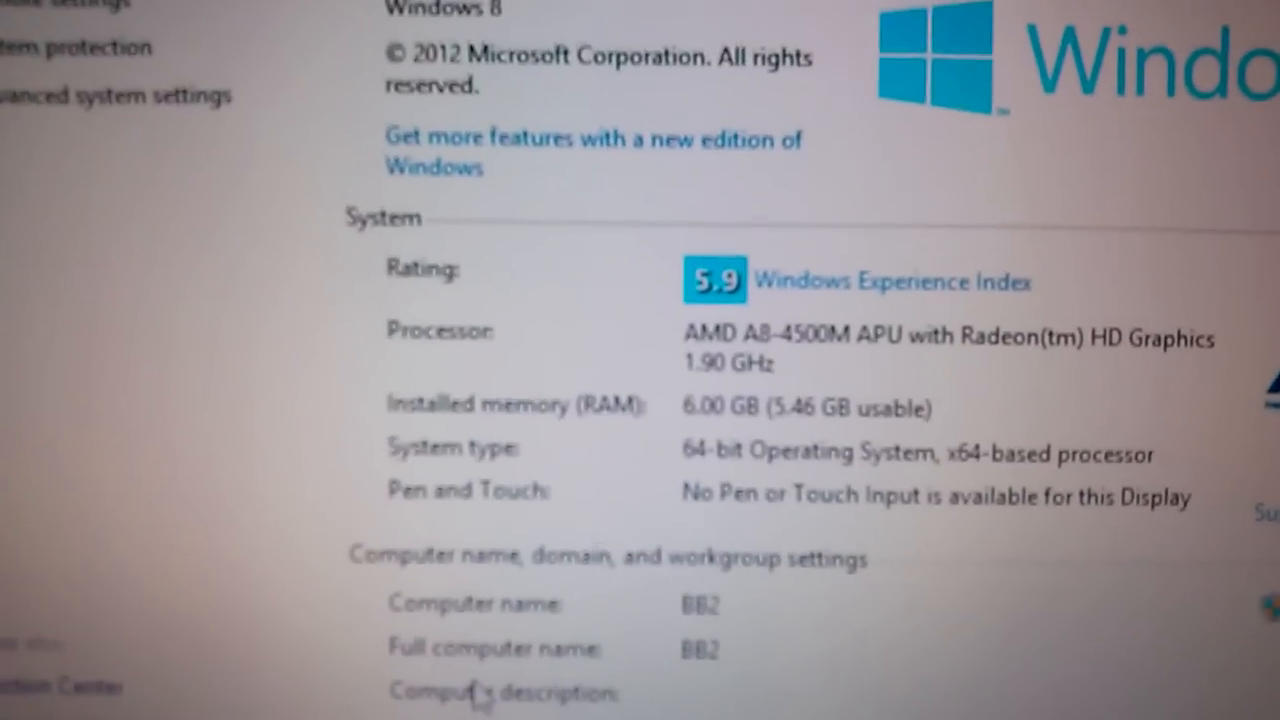
scroll(down, 3)
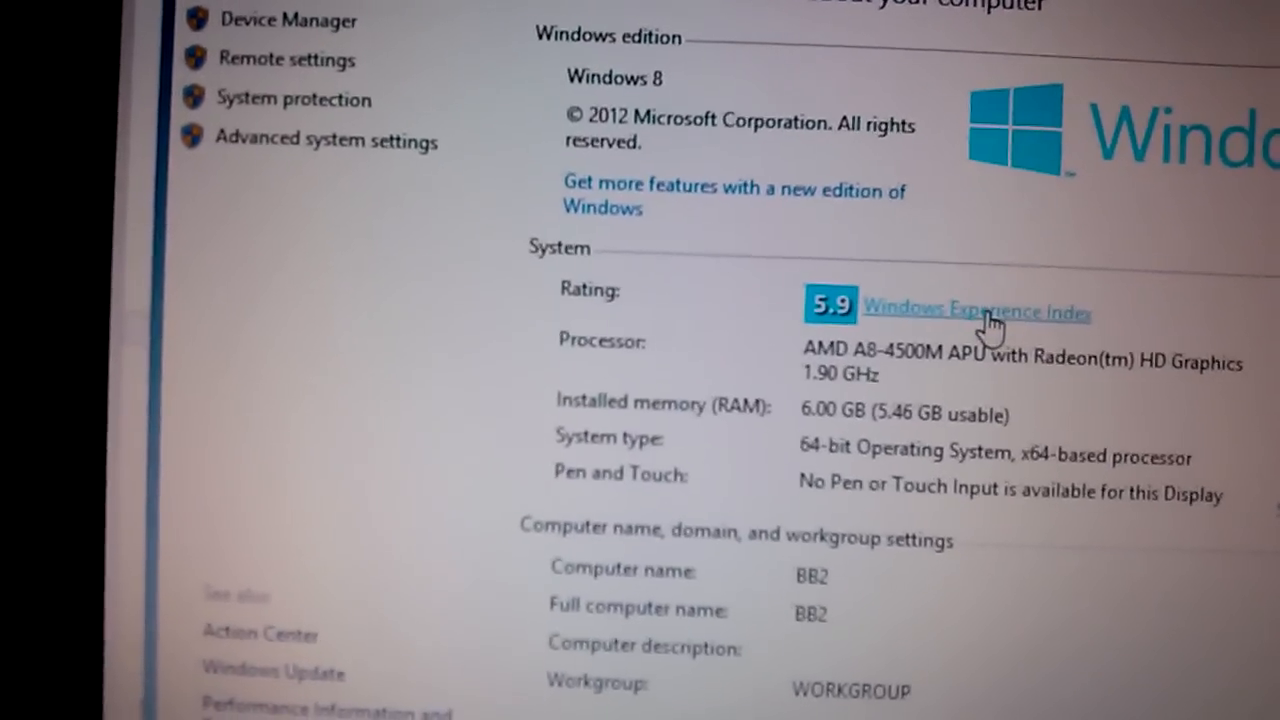
Open the Windows Experience Index breakdown: processor 6.7, memory 6.7, graphics 6.6, disk 5.9
click(977, 309)
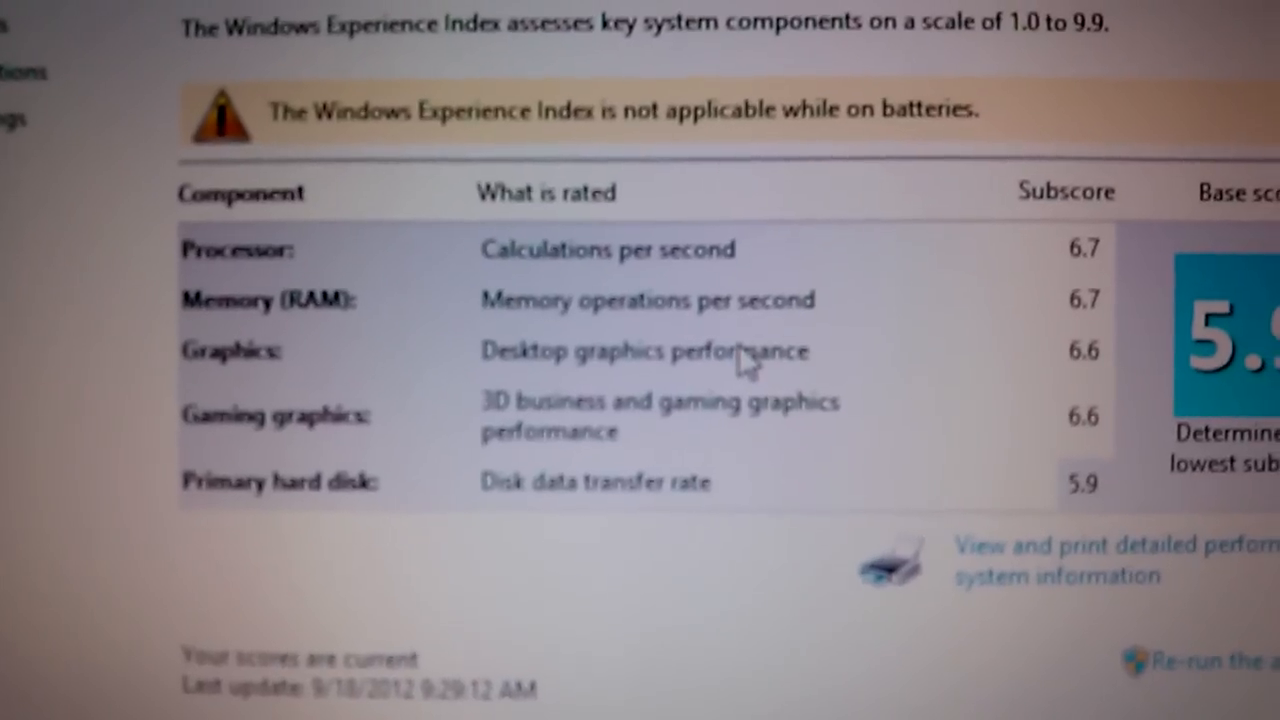